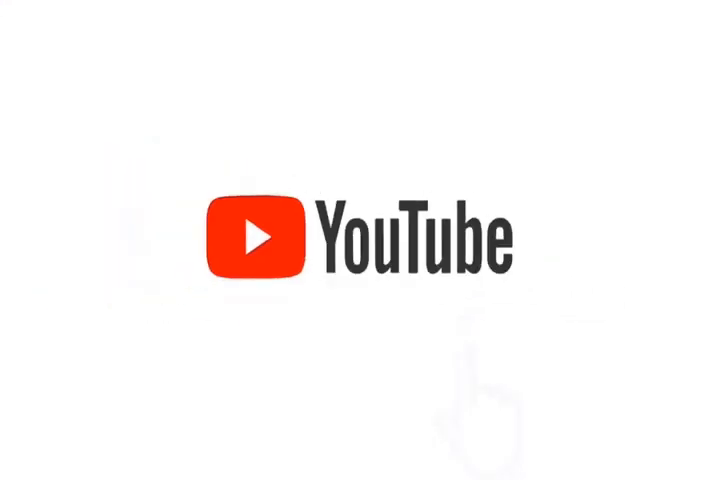
click(476, 240)
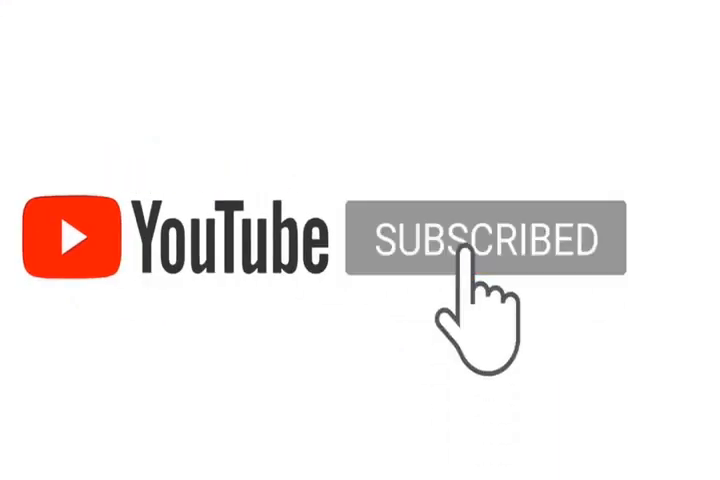